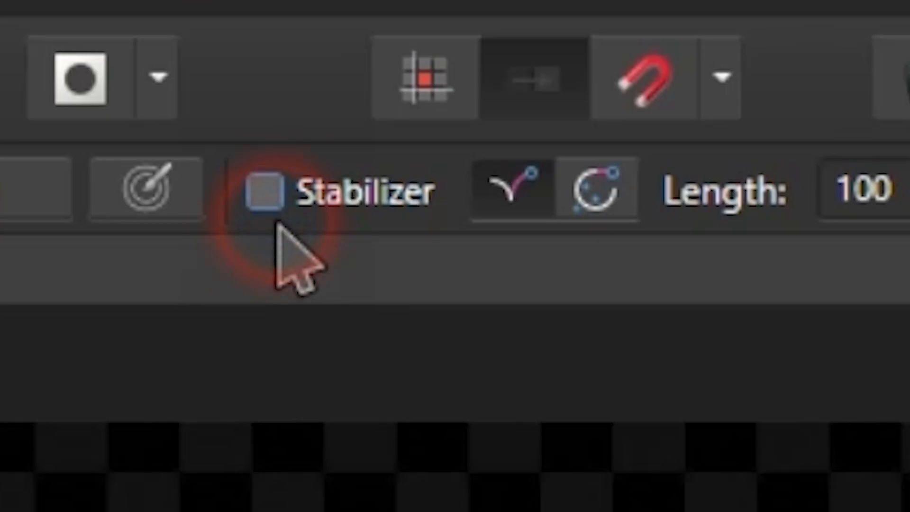
- Turn on stabilization and paint curved blue wind lines under the character
{"action": "left_click", "coordinate": [265, 190]}
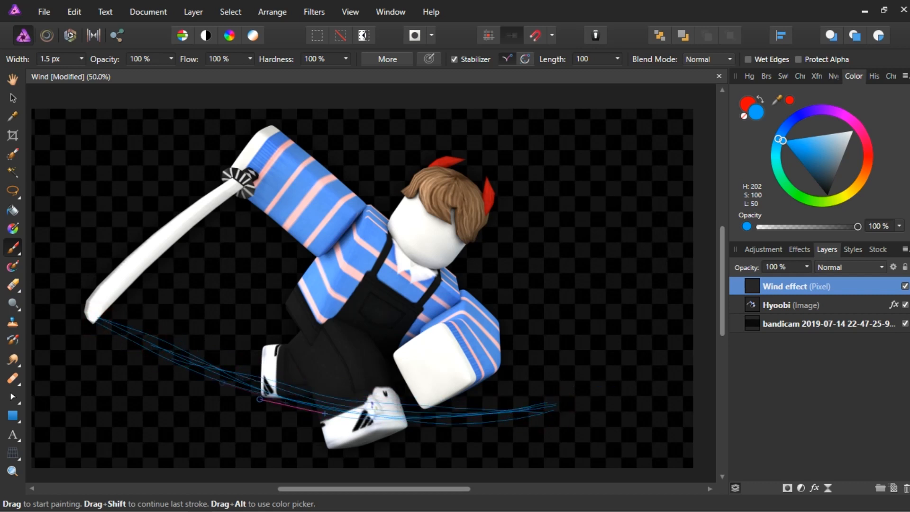
{"action": "left_click", "coordinate": [904, 304]}
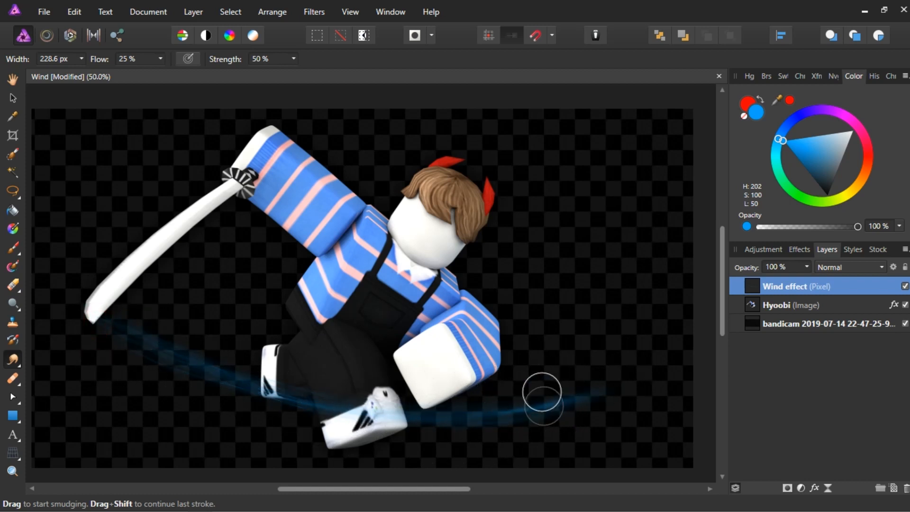
- Finish smudging the blue strokes into a soft streak and pick the Move Tool
{"action": "left_click", "coordinate": [11, 98]}
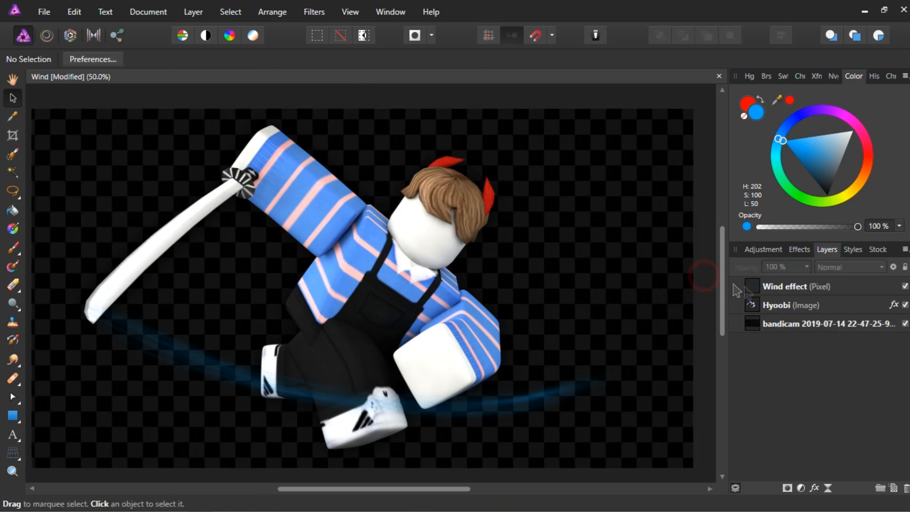
- Give the Wind effect layer a blue 0.5 px outer glow, then switch to the Move Tool
{"action": "left_click", "coordinate": [797, 286]}
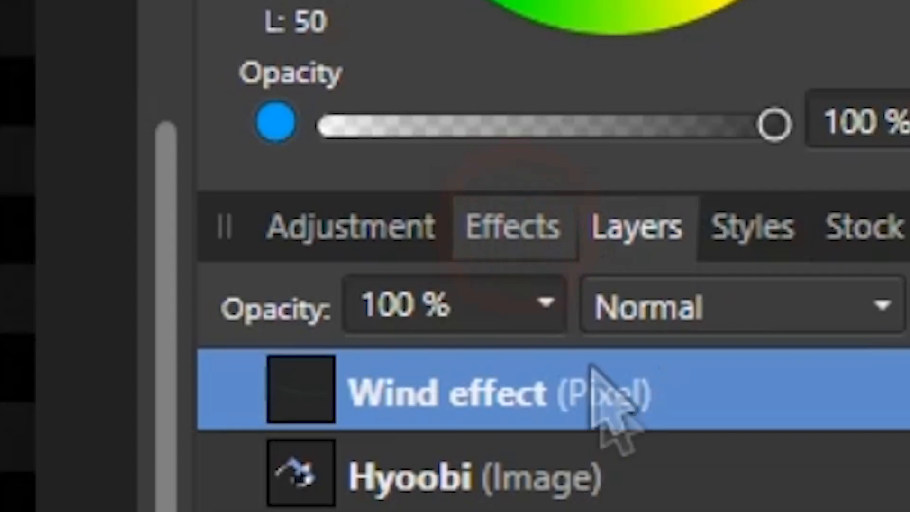
{"action": "left_click", "coordinate": [399, 362]}
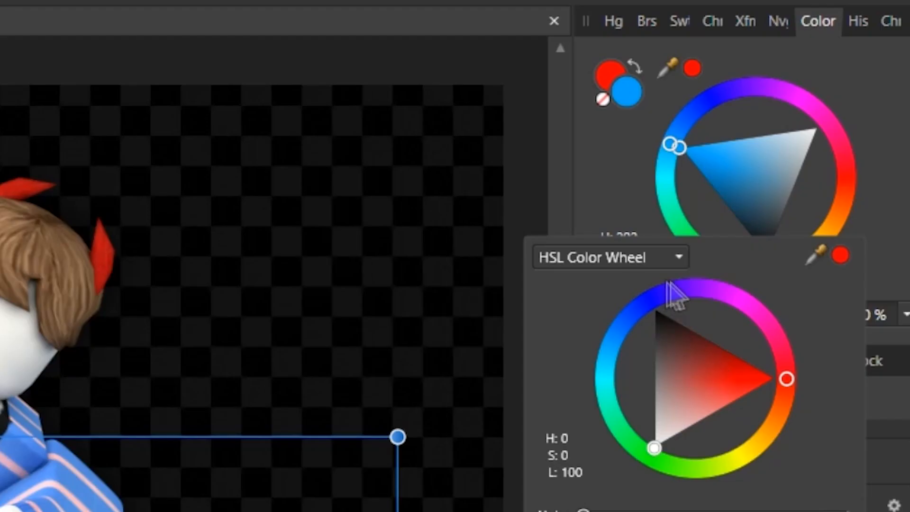
{"action": "left_click", "coordinate": [624, 93]}
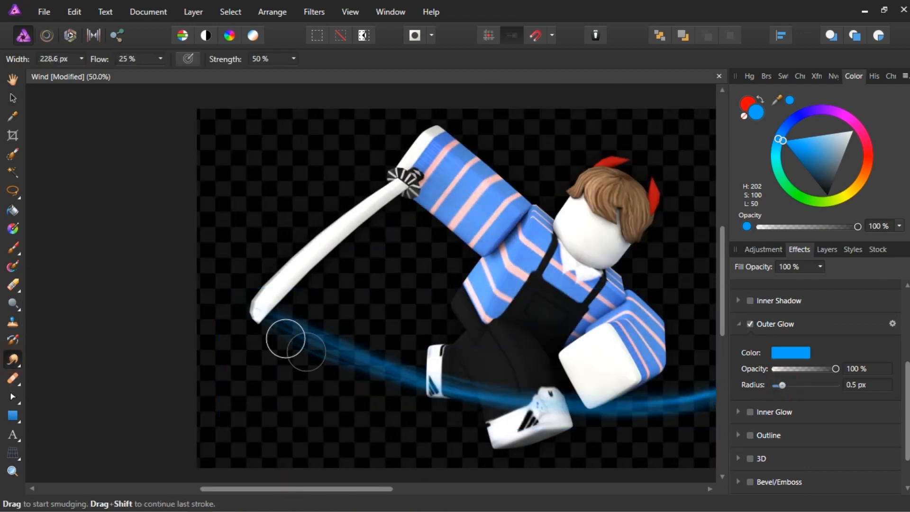
{"action": "left_click", "coordinate": [11, 98]}
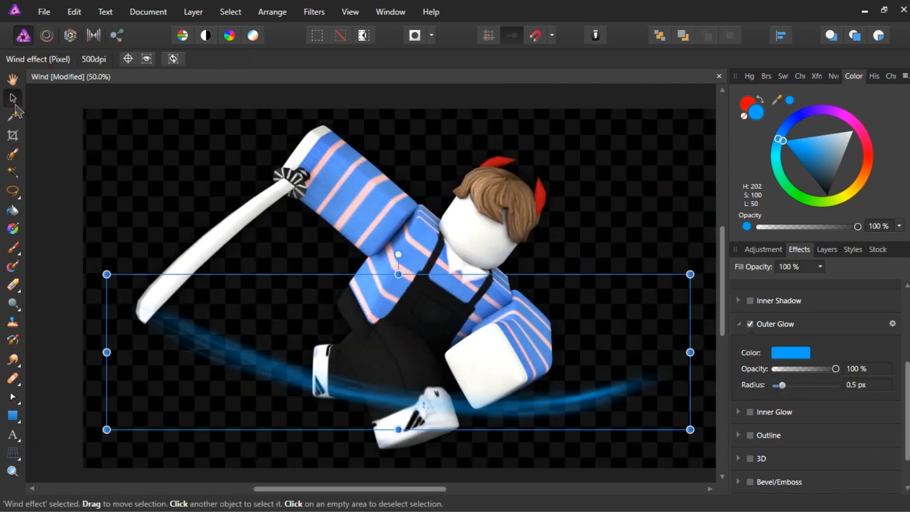
{"action": "left_click", "coordinate": [827, 249]}
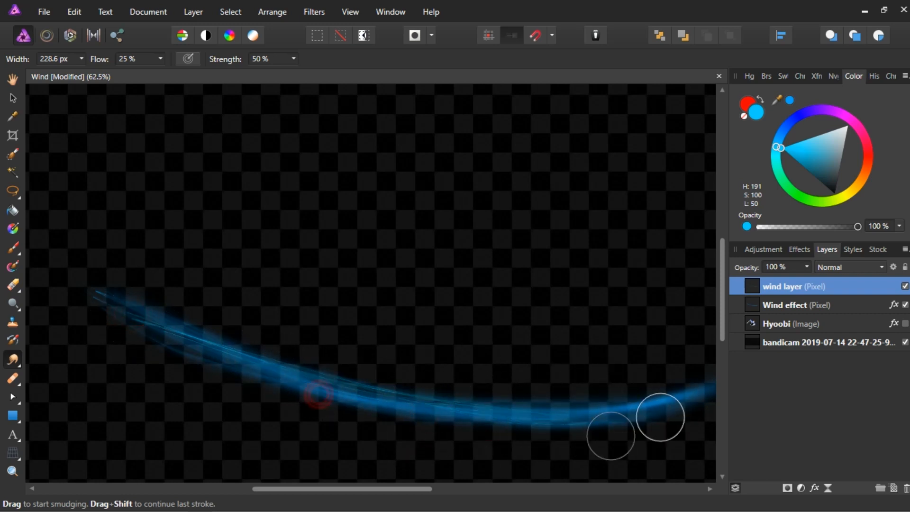
- Finish the second smudged streak on the wind layer and pick the Move Tool
{"action": "left_click", "coordinate": [12, 98]}
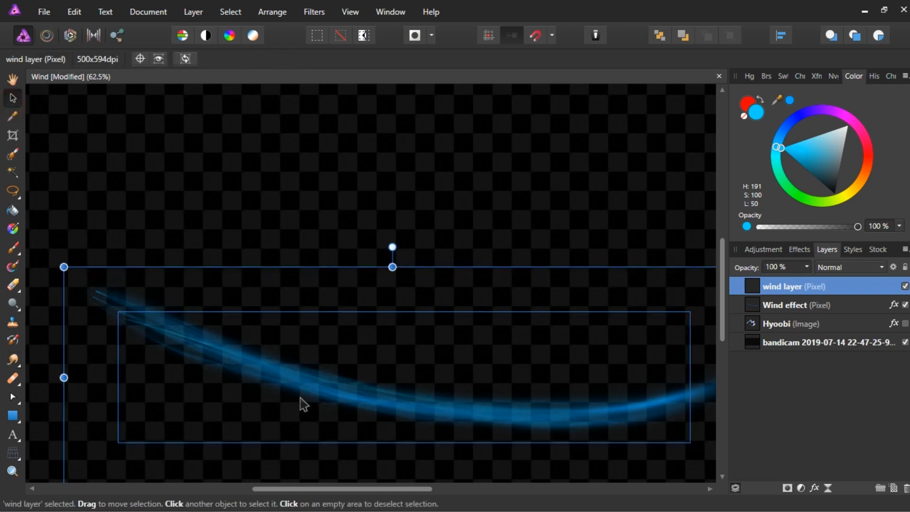
- Add an outer glow and a 0.5 px Gaussian blur to the wind layer
{"action": "left_click", "coordinate": [852, 248]}
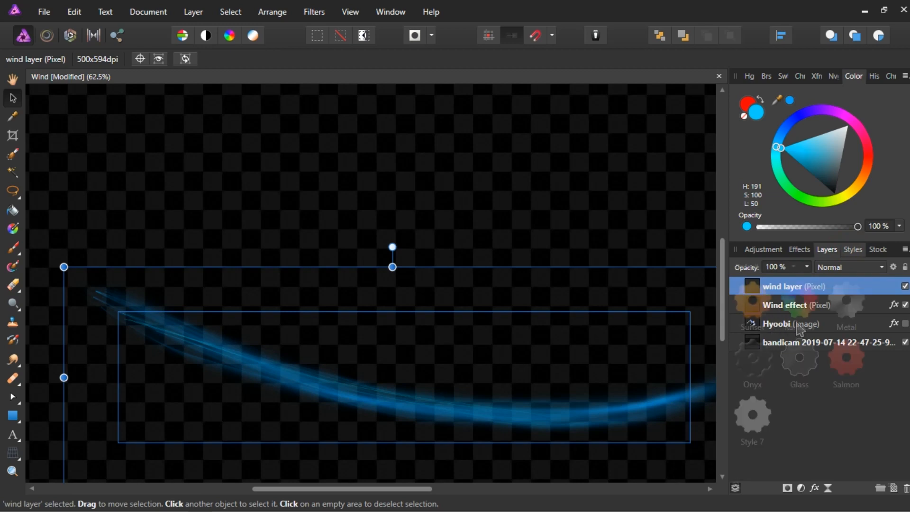
{"action": "left_click", "coordinate": [799, 249]}
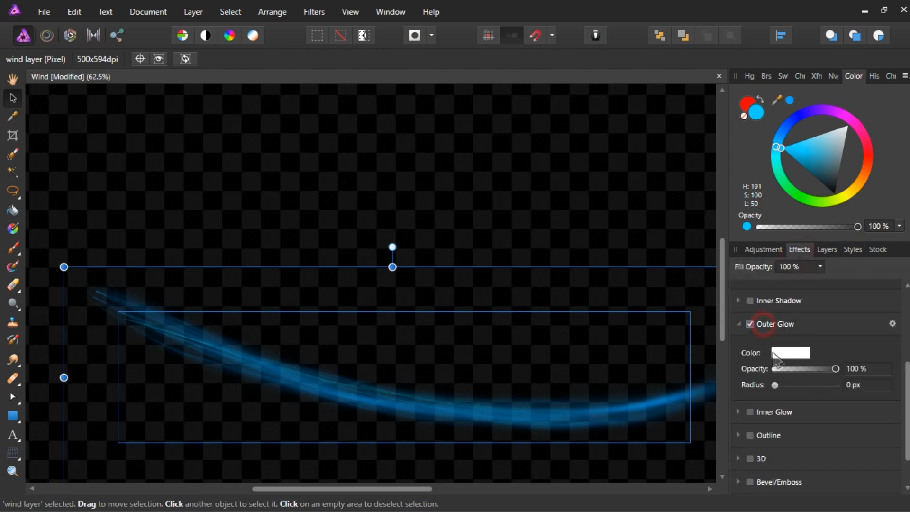
{"action": "left_click", "coordinate": [790, 353]}
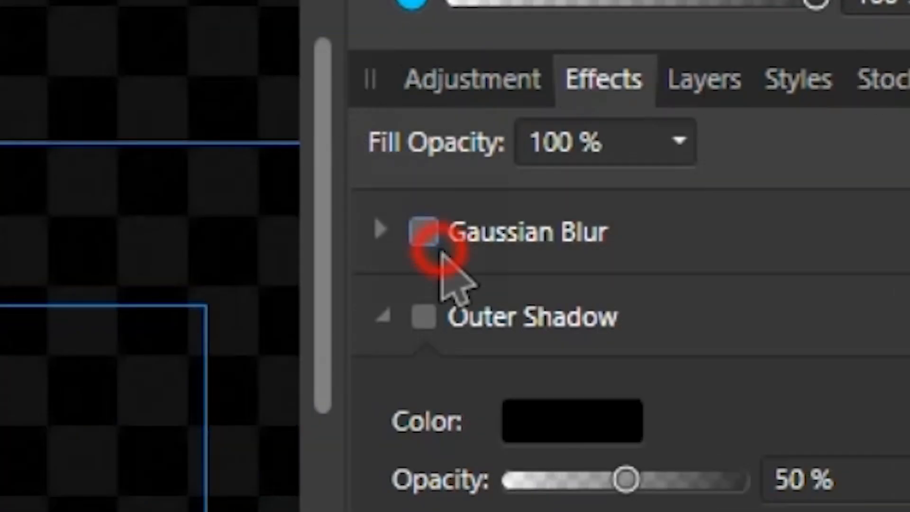
{"action": "left_click", "coordinate": [423, 231]}
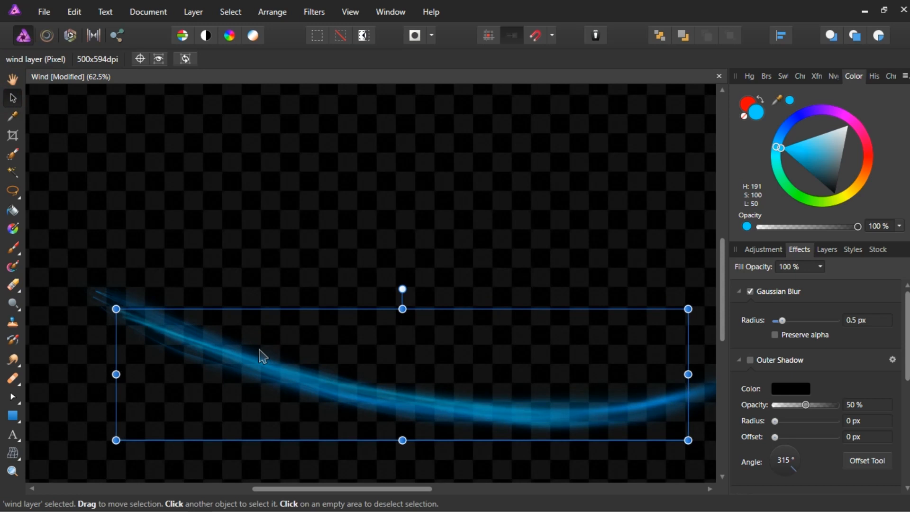
{"action": "mouse_move", "coordinate": [871, 340]}
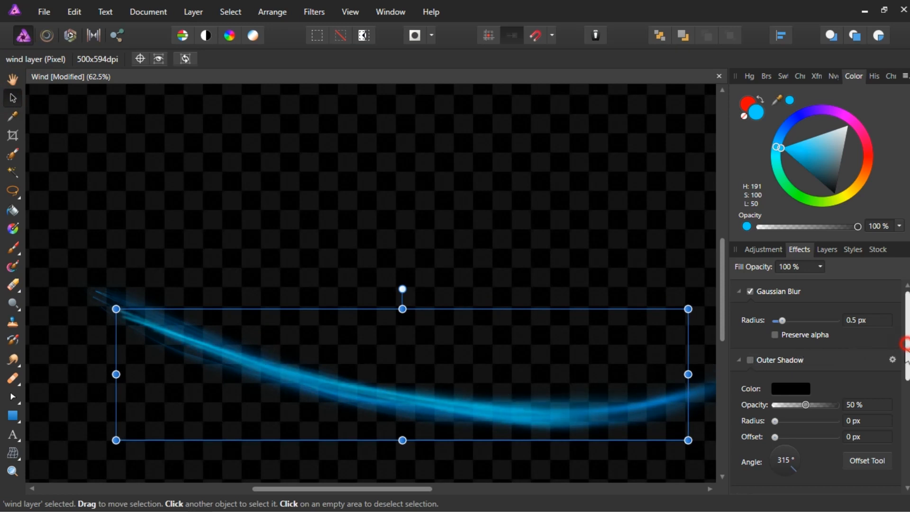
- Lower the duplicated wind layer's outer glow radius to 1.2 px
{"action": "left_click", "coordinate": [826, 249]}
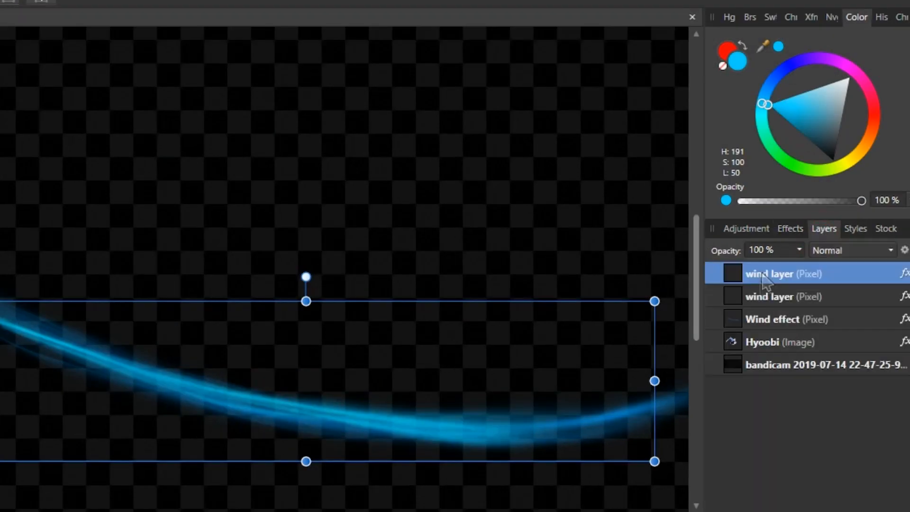
{"action": "left_click", "coordinate": [789, 228]}
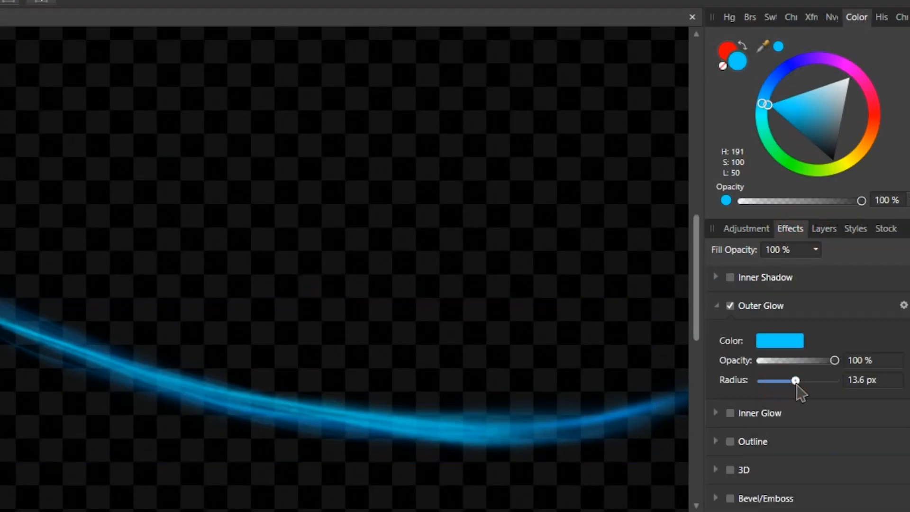
{"action": "left_click", "coordinate": [824, 228]}
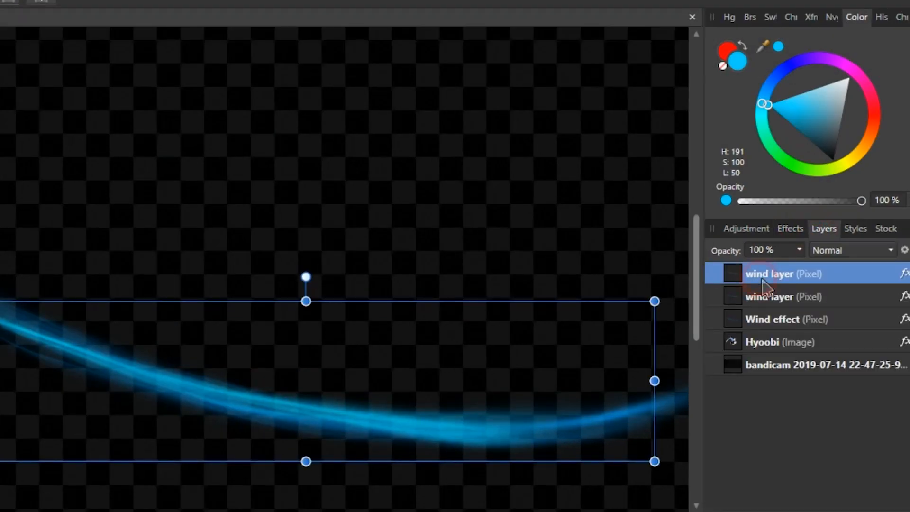
{"action": "left_click", "coordinate": [789, 228]}
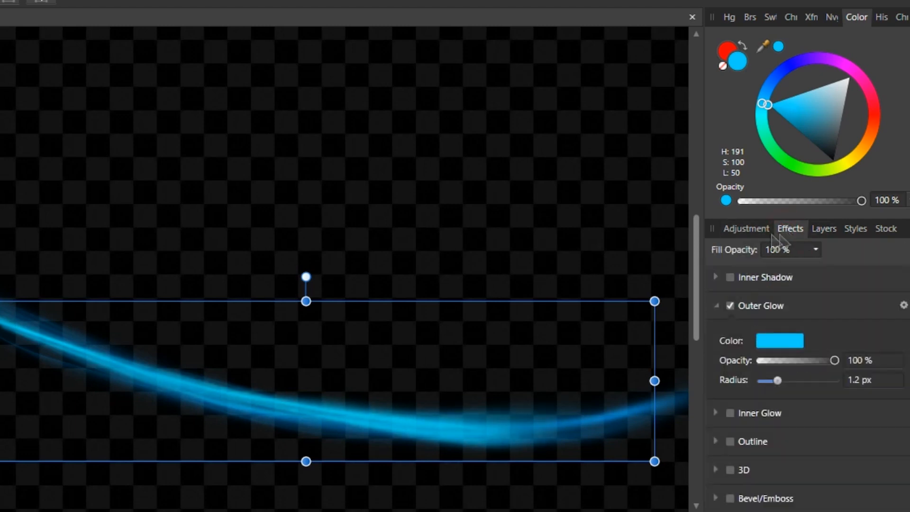
{"action": "left_click", "coordinate": [824, 228]}
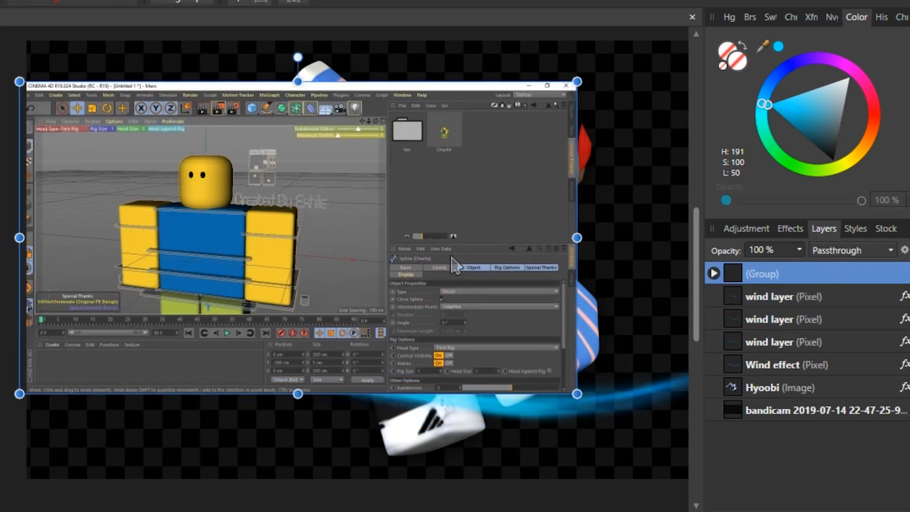
- Collapse and re-expand the group holding the wind layers and Wind effect
{"action": "left_click", "coordinate": [784, 273]}
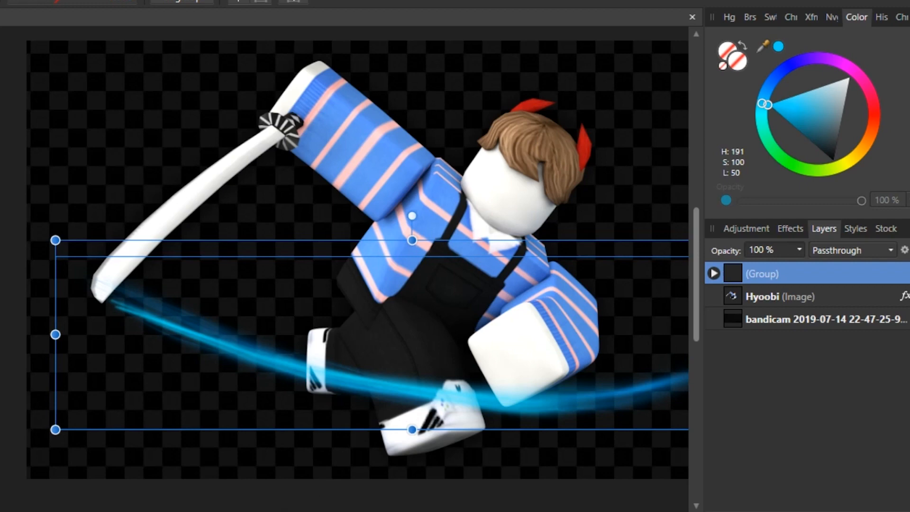
{"action": "left_click", "coordinate": [713, 273]}
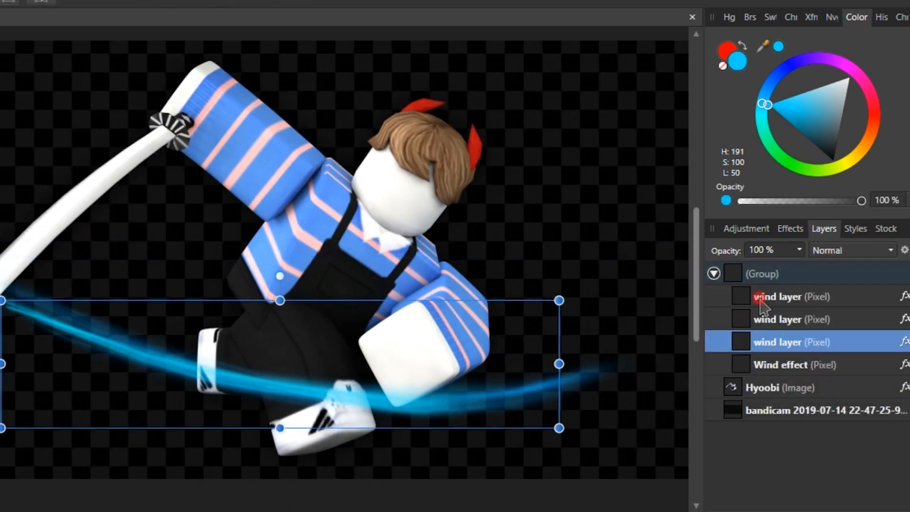